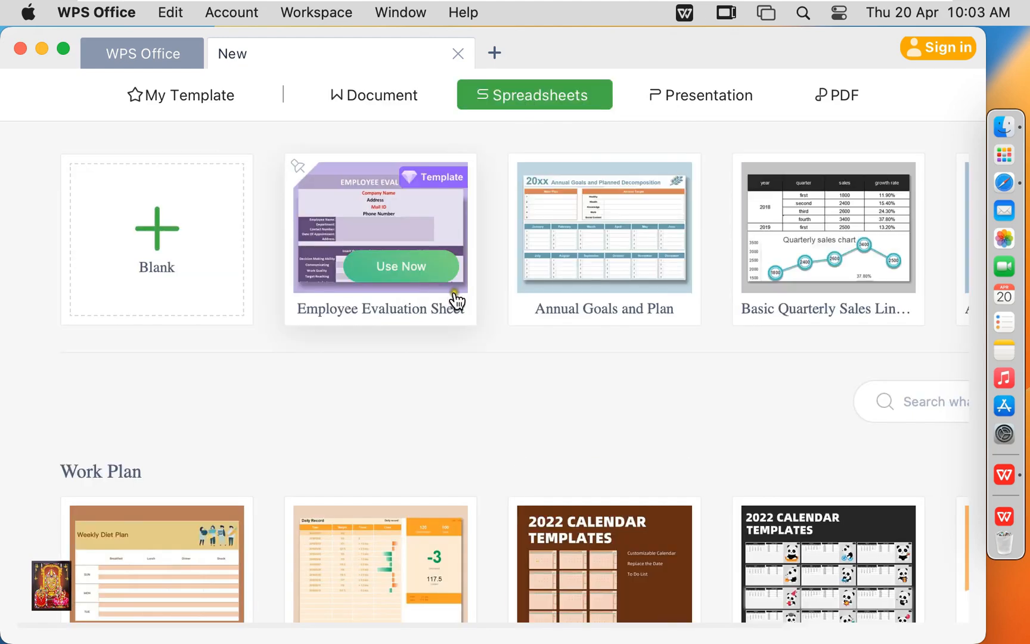
Step: Switch the New tab to the PDF category showing Open PDF and Blank PDF options
left_click(835, 94)
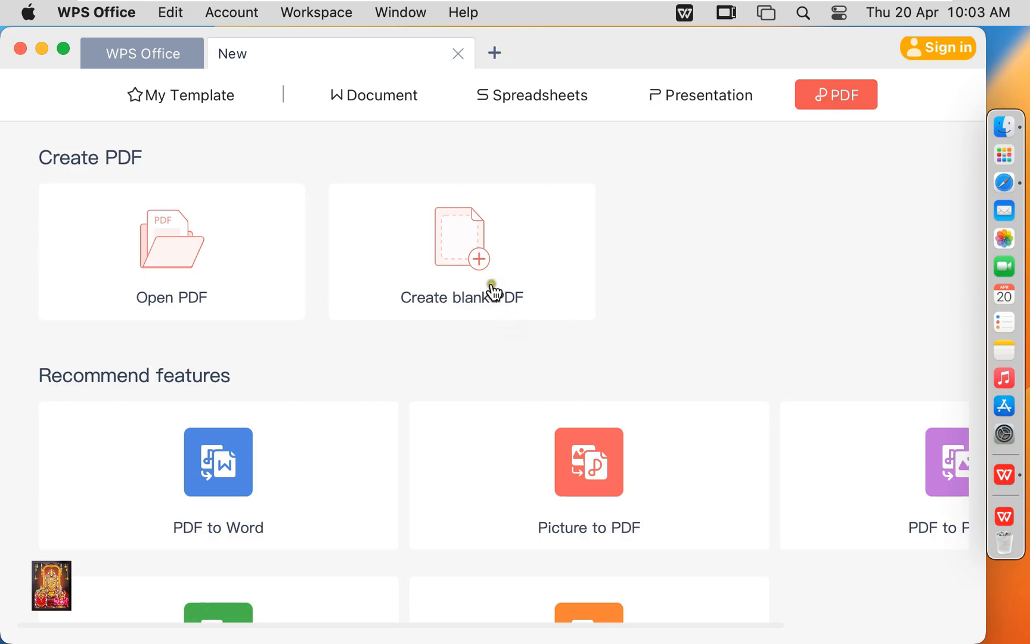